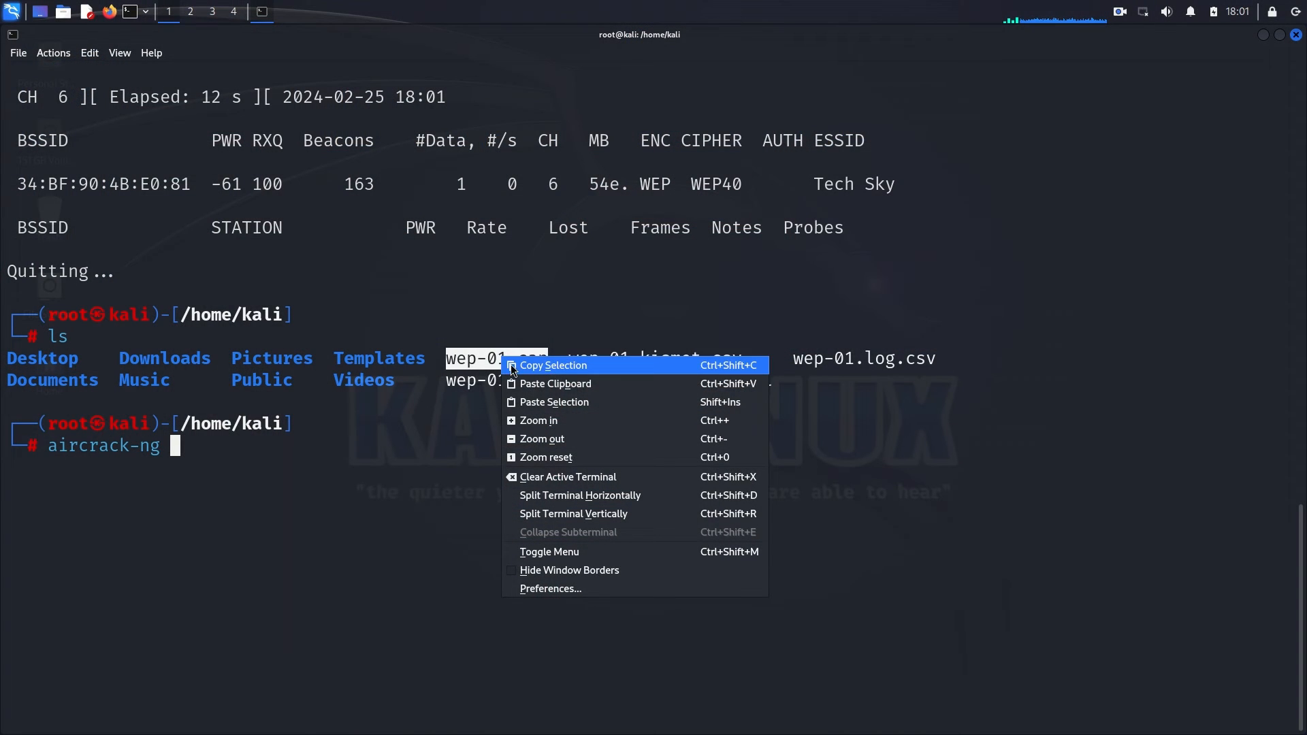
# Run aircrack-ng against the wep-01.cap capture to crack the Tech Sky WEP key
pyautogui.click(553, 364)
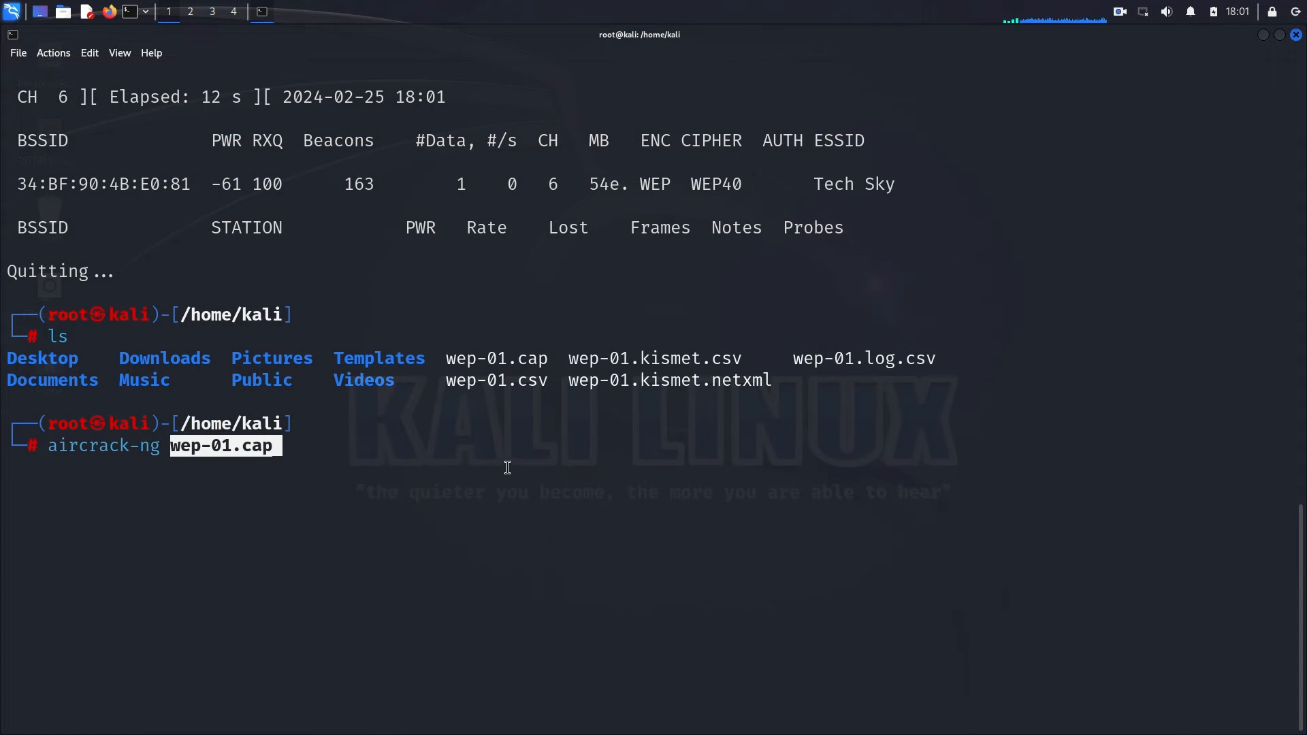
pyautogui.press('Return')
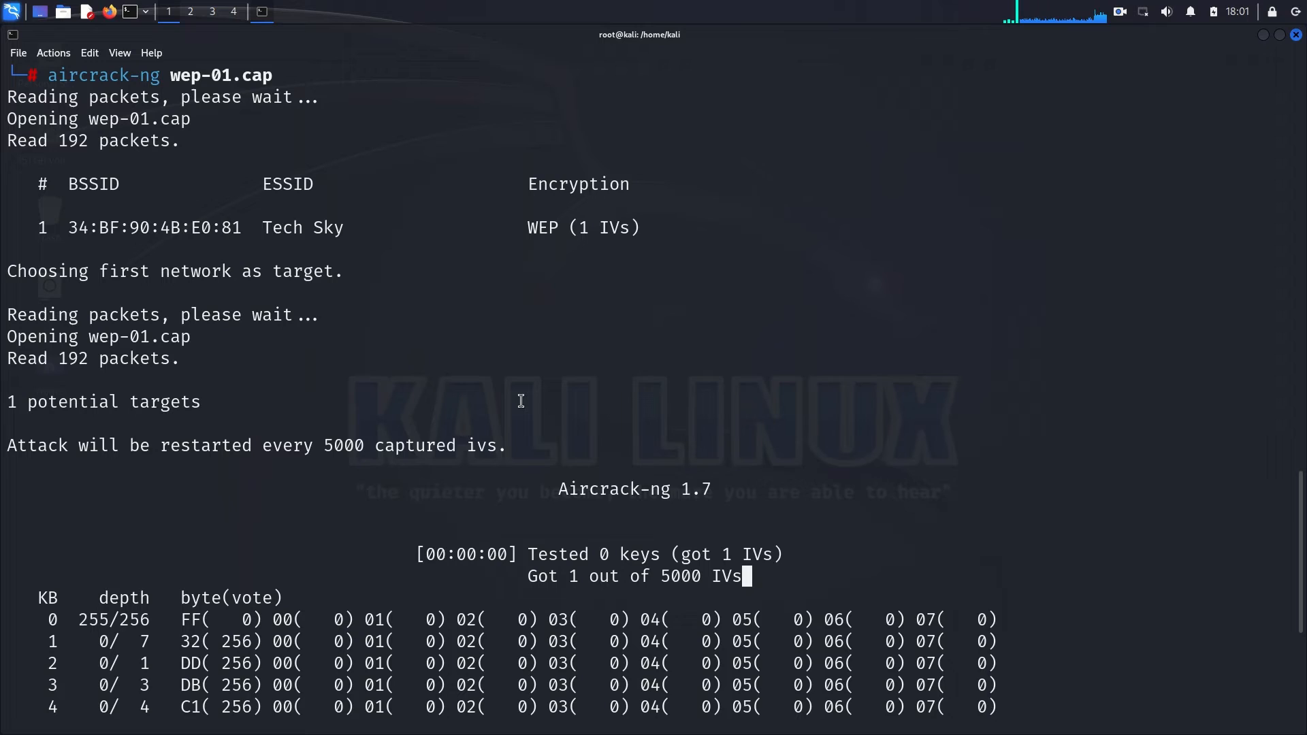